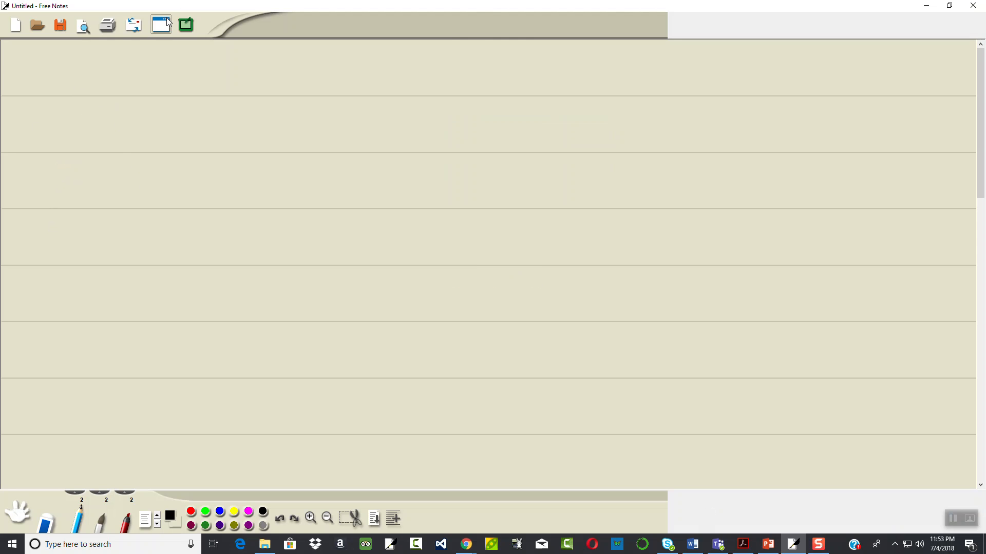
- Check the WebAssign question, dismiss the message, and handwrite ⁴√(3x⁴y²) on the first line
left_click(466, 544)
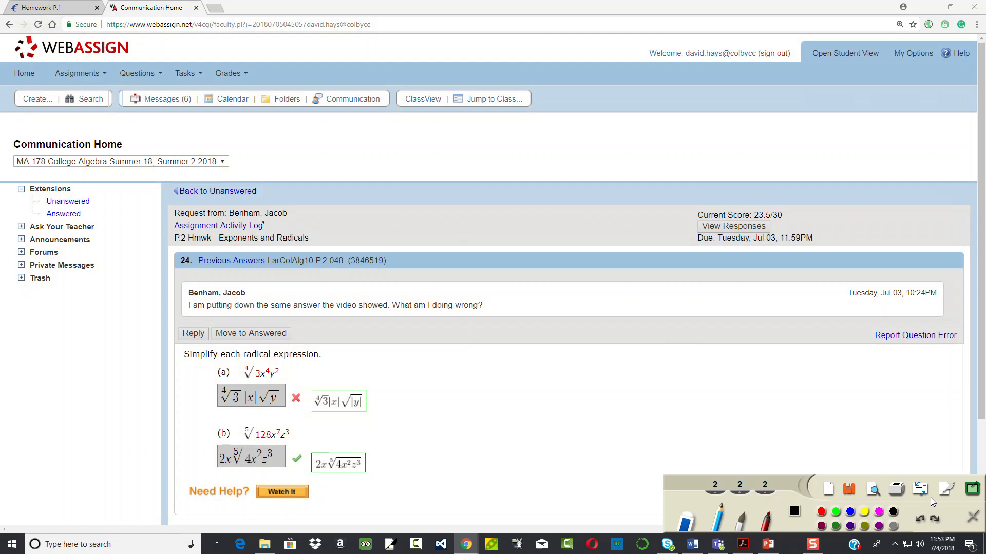
mouse_move(946, 490)
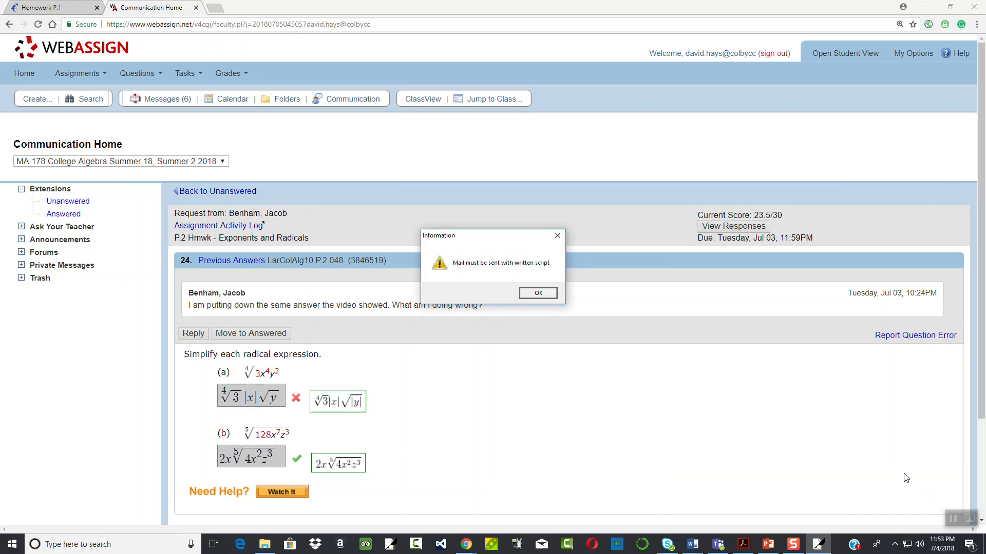
left_click(537, 293)
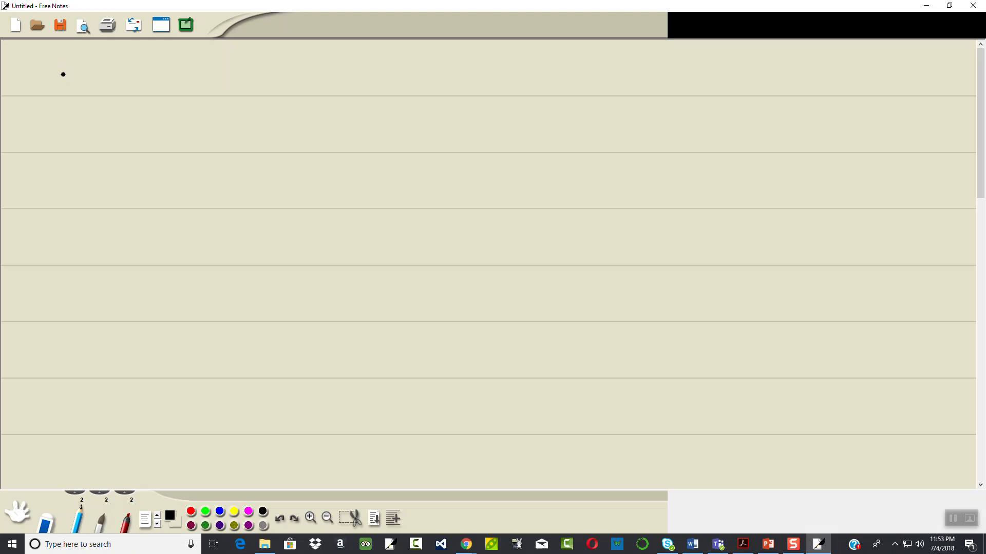
left_click_drag(63, 74, 110, 54)
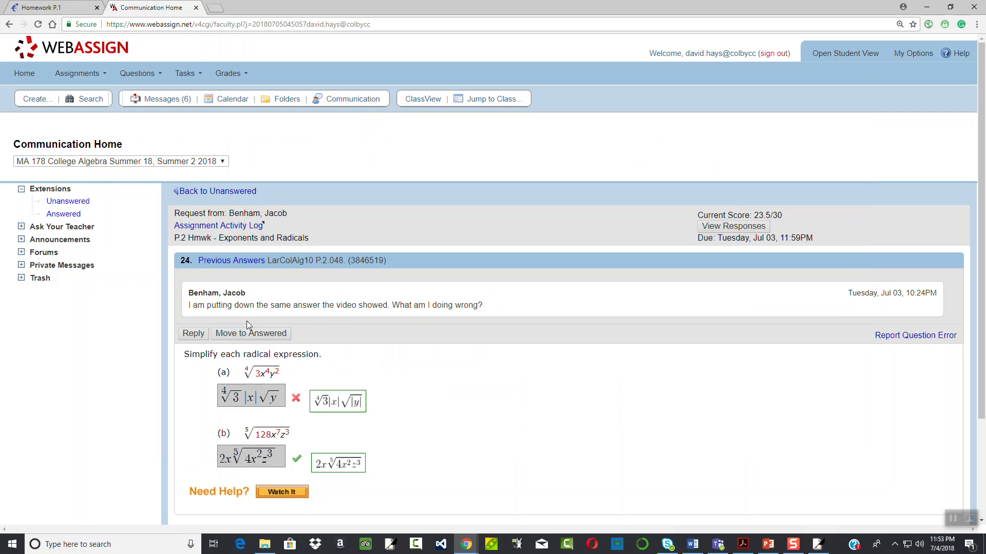
mouse_move(296, 375)
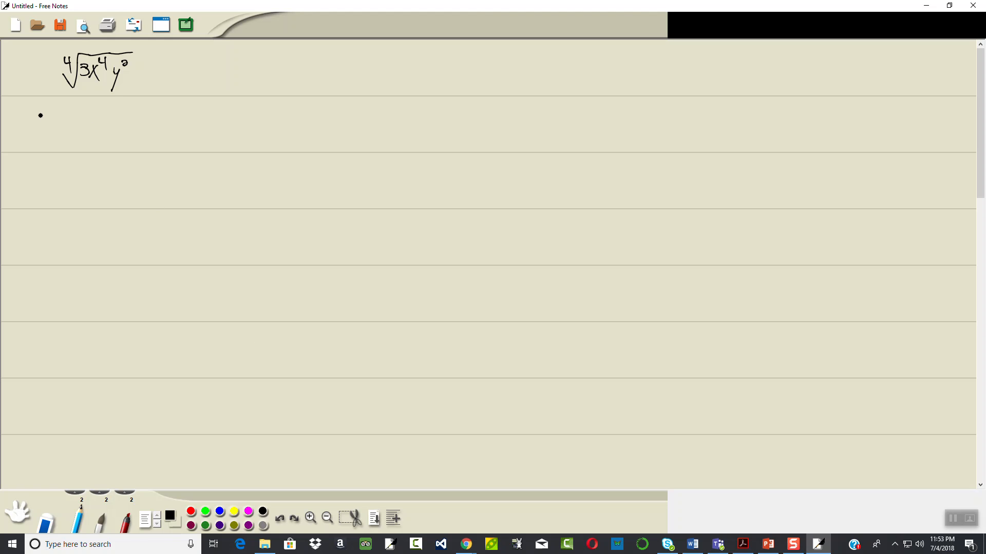
- Write = ⁴√(3·x·x·x·x·y²) on line two, grouping the four x's with a curve
left_click_drag(38, 126, 82, 103)
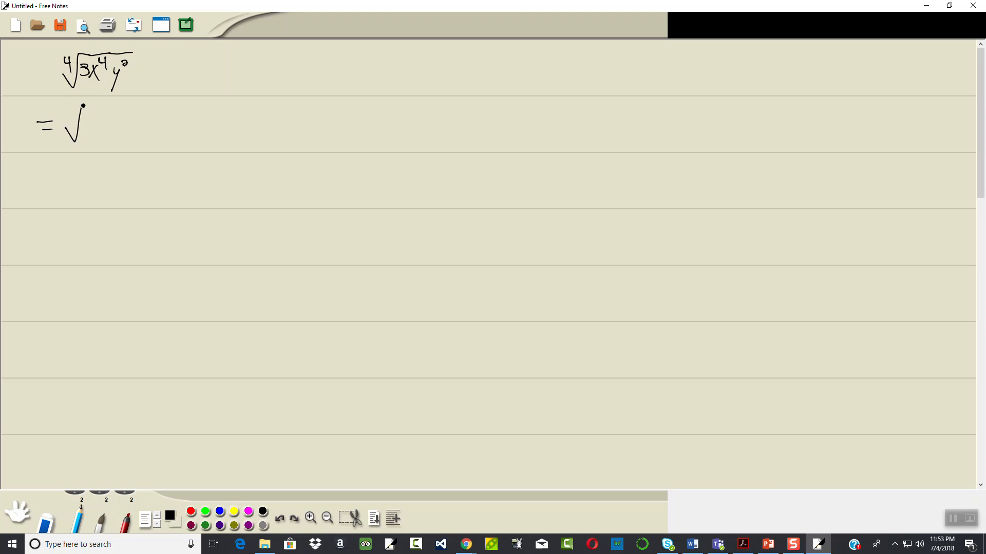
left_click_drag(83, 105, 157, 108)
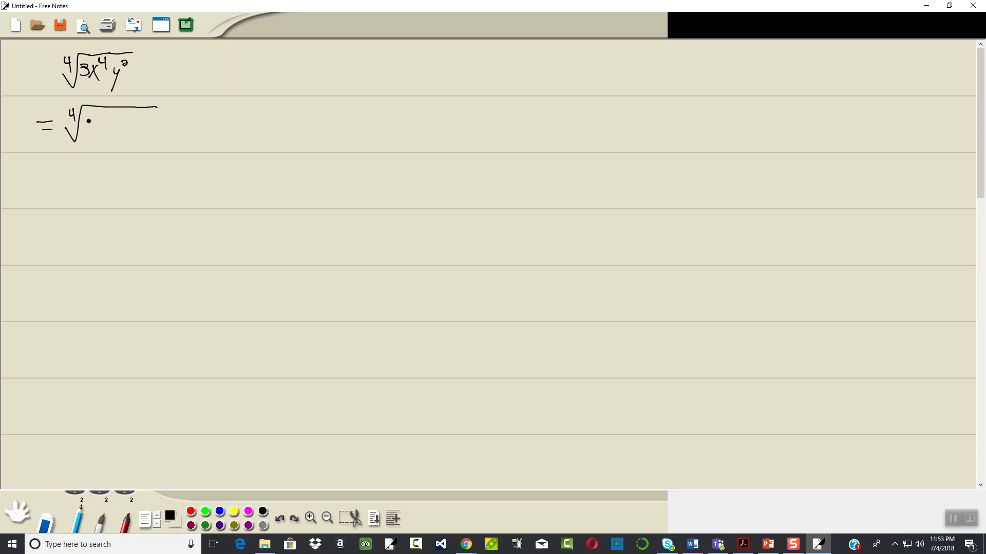
left_click_drag(87, 126, 106, 120)
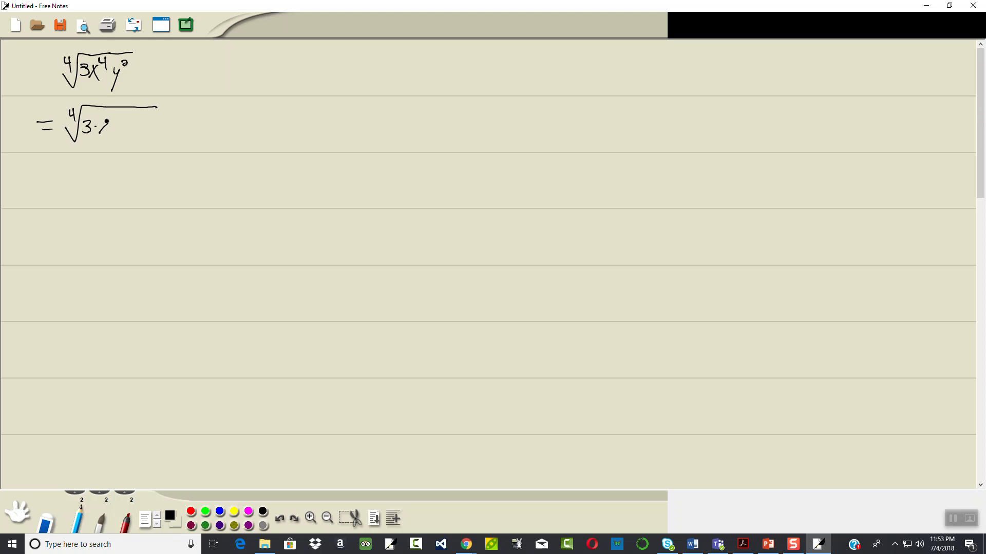
left_click_drag(101, 125, 126, 126)
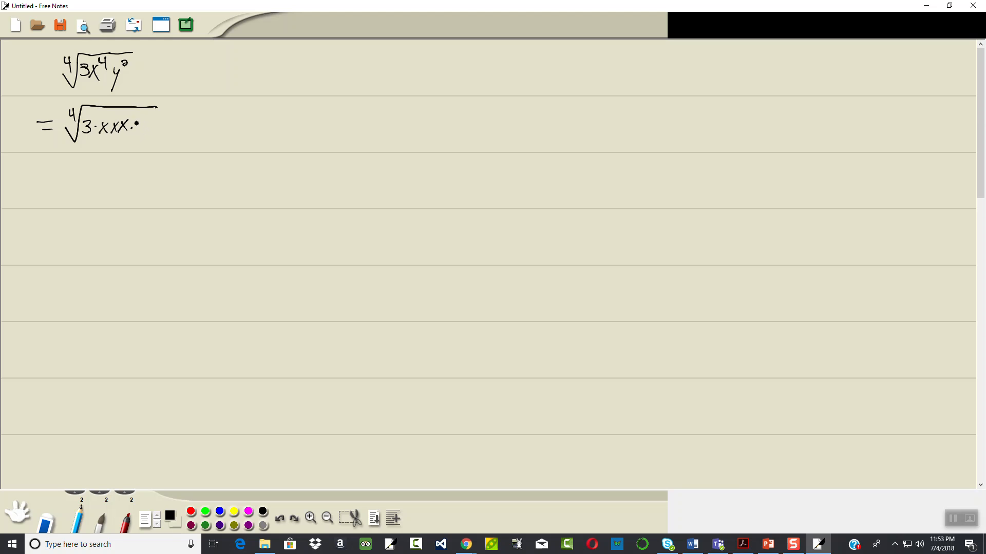
left_click_drag(135, 129, 151, 126)
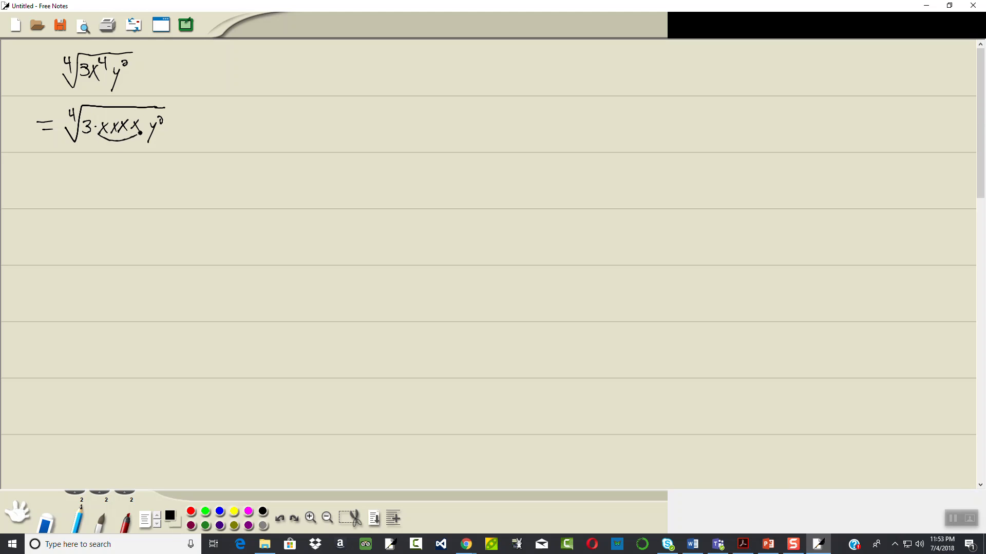
left_click_drag(63, 144, 142, 129)
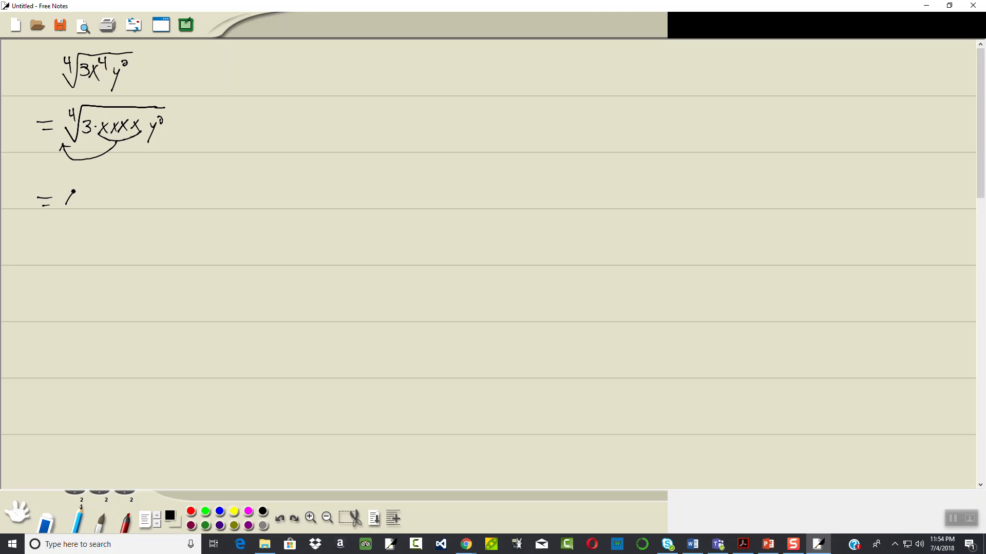
- Write = |x| ⁴√(3y²) on the third line and begin the fourth with = |x| and a radical
left_click_drag(67, 191, 74, 204)
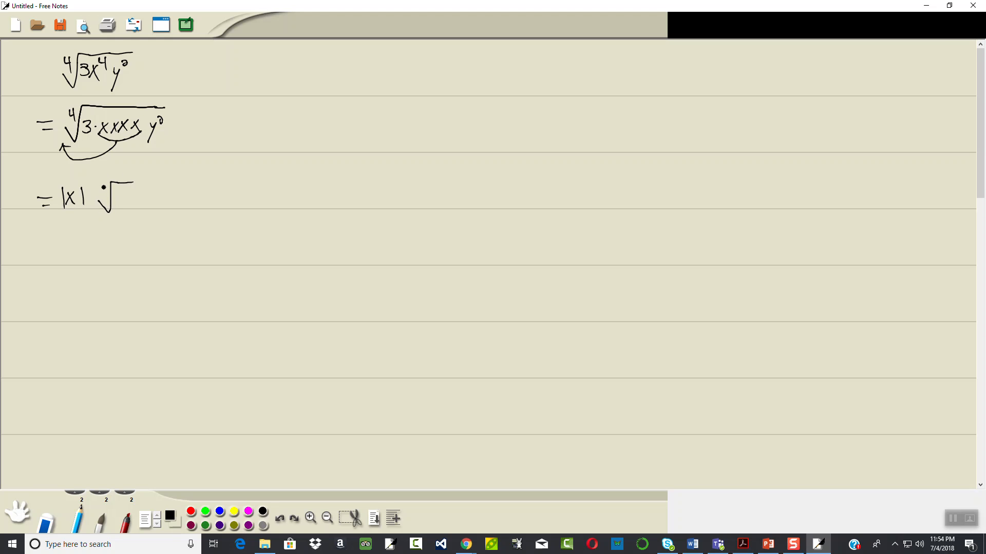
left_click_drag(107, 188, 126, 201)
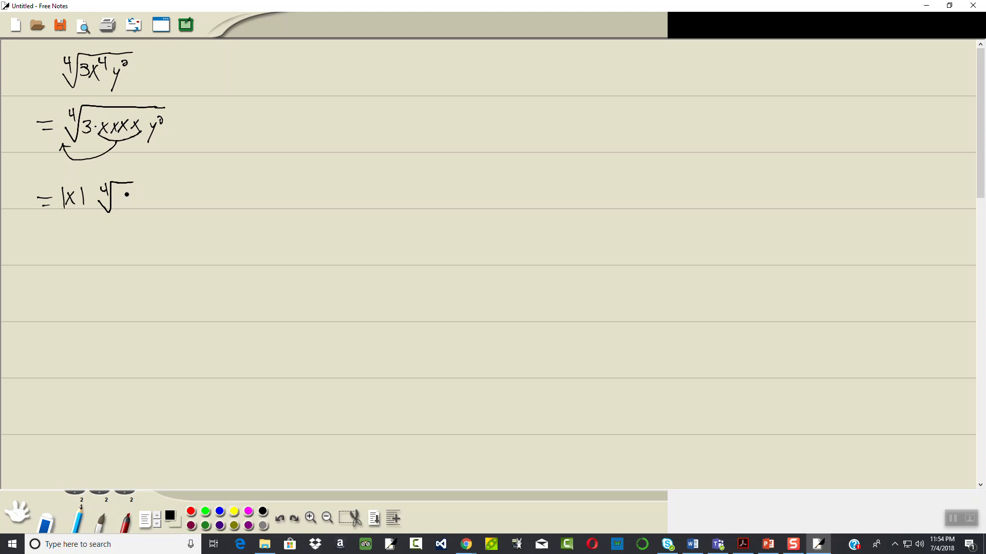
left_click_drag(119, 197, 135, 201)
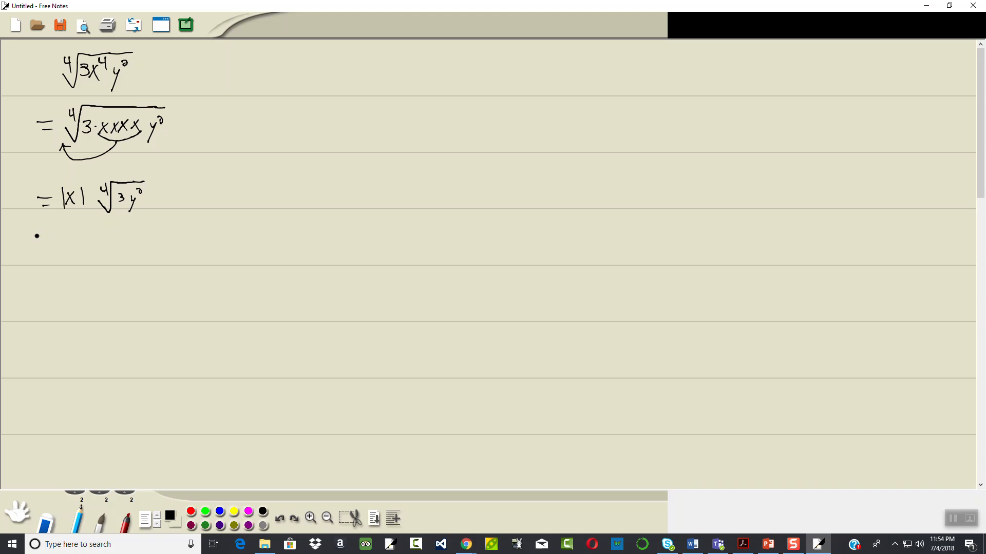
left_click_drag(38, 239, 82, 239)
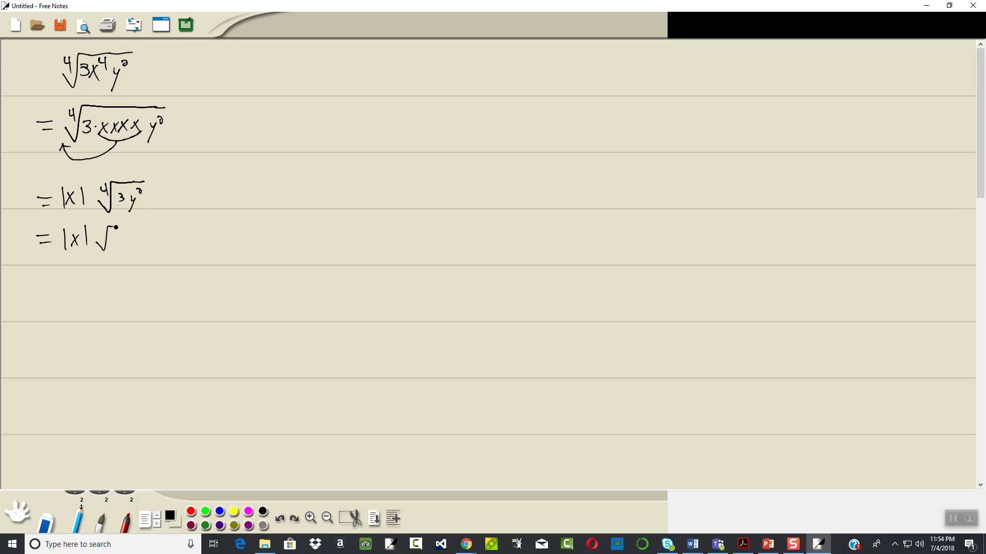
- Finish line four as = |x| ⁴√3 · ⁴√(y²) and start line five with = |x| ⁴√3
left_click_drag(101, 236, 132, 237)
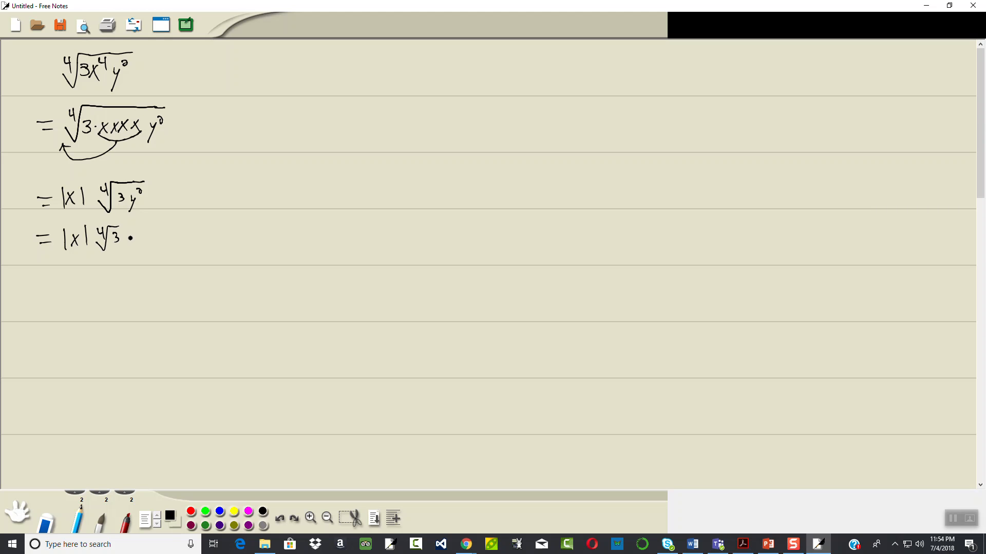
left_click_drag(142, 242, 171, 222)
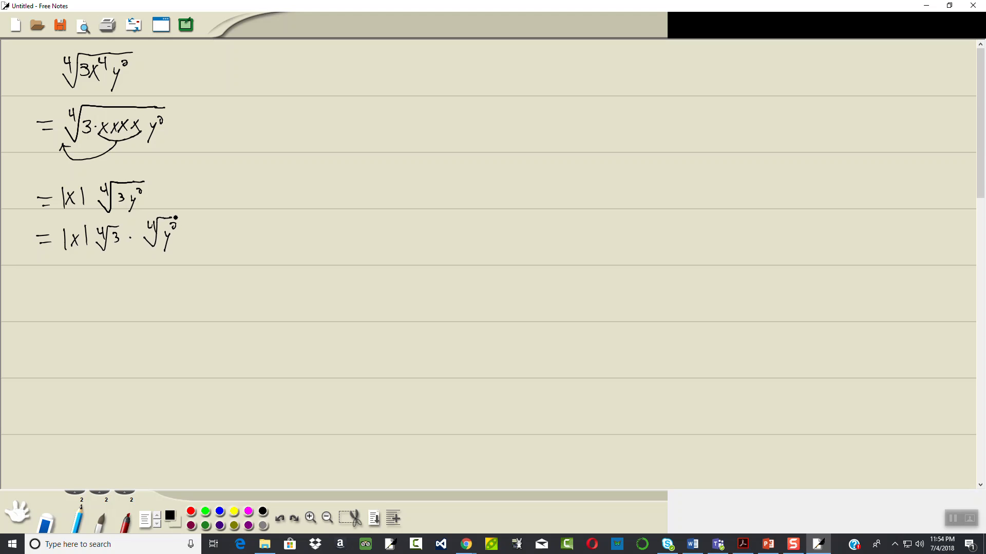
left_click_drag(39, 269, 51, 273)
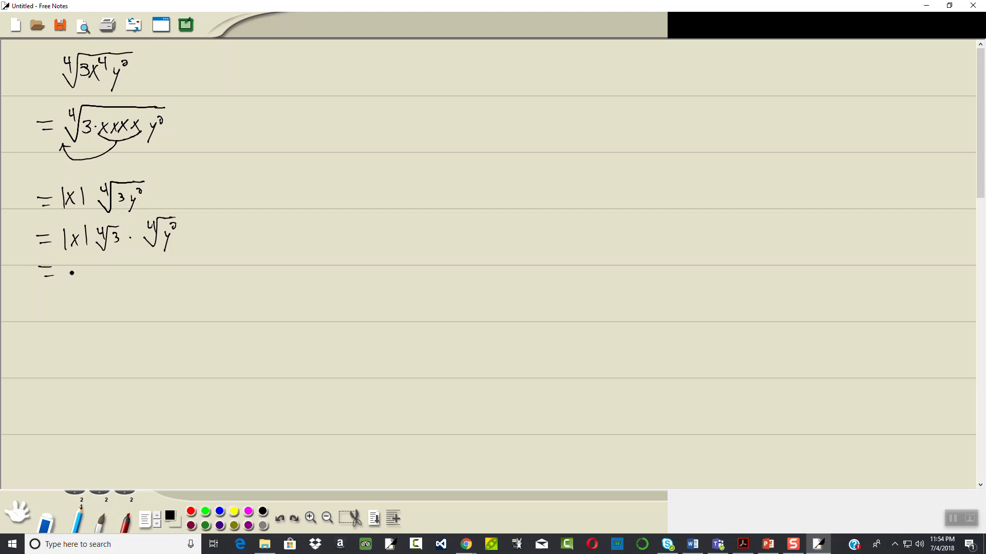
left_click_drag(63, 270, 87, 271)
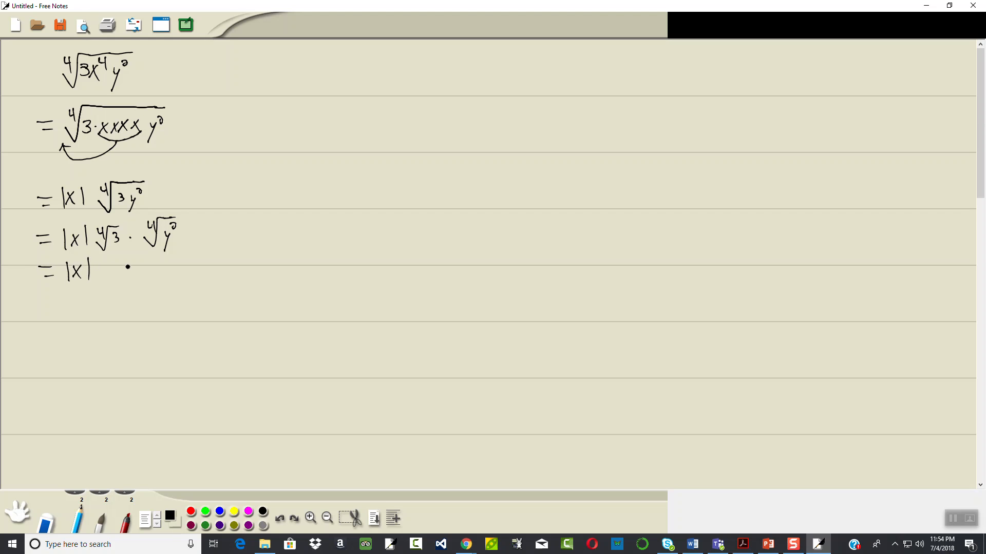
left_click_drag(94, 277, 126, 266)
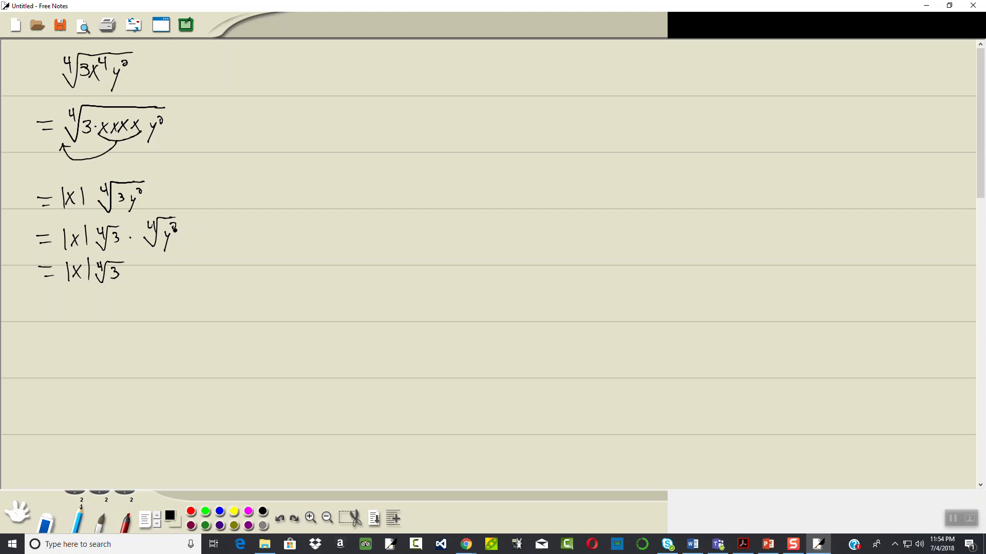
left_click(140, 275)
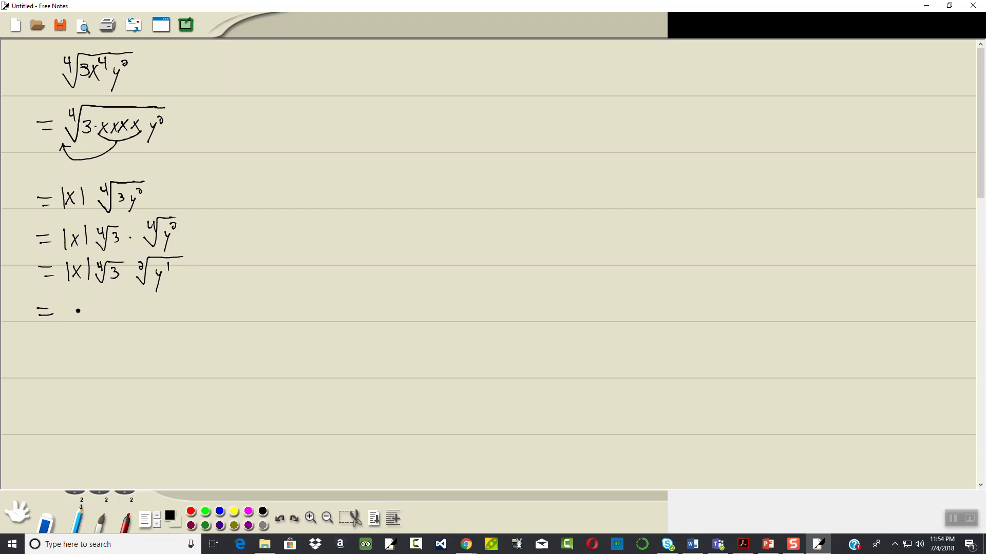
- Write = |x| ⁴√3 √y on the sixth line, then return to the notes page
left_click_drag(70, 314, 85, 312)
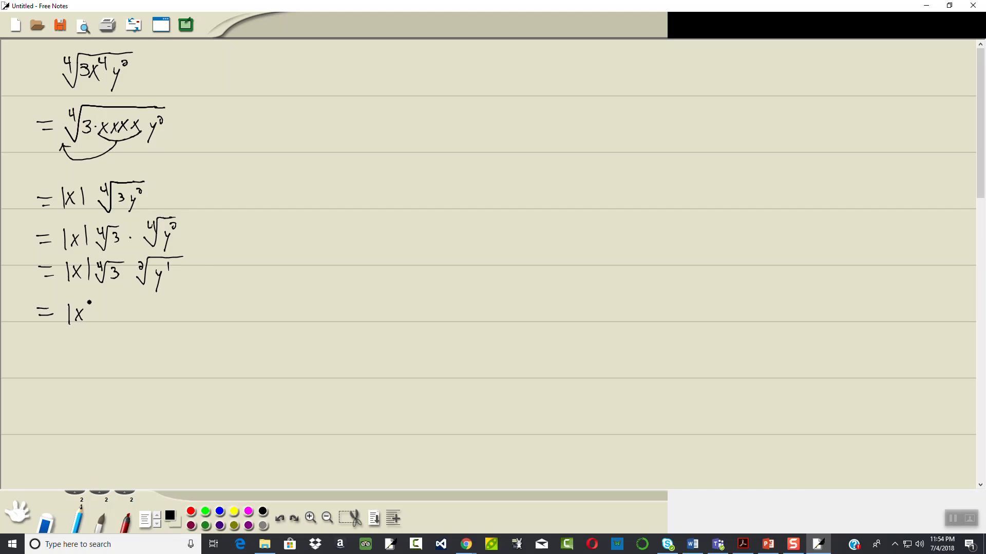
left_click_drag(95, 314, 116, 305)
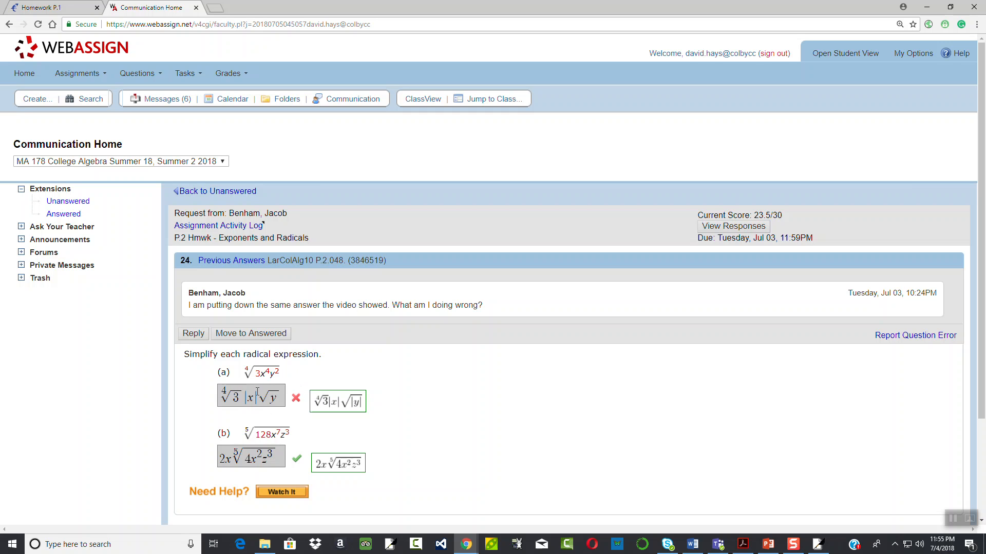
left_click(815, 544)
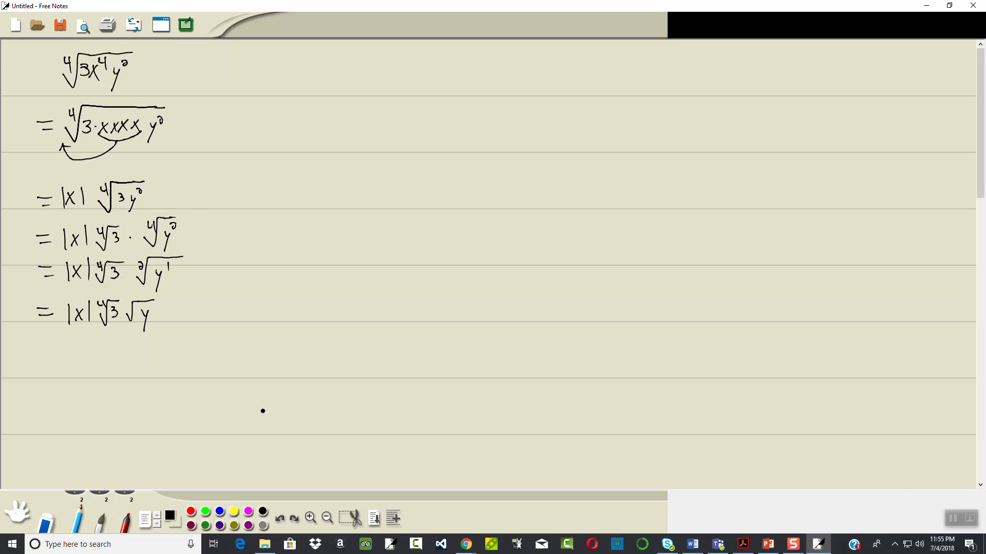
- Arrow the y² on line four, change the last line to |x| ⁴√3 √|y|, and show WebAssign
left_click(465, 544)
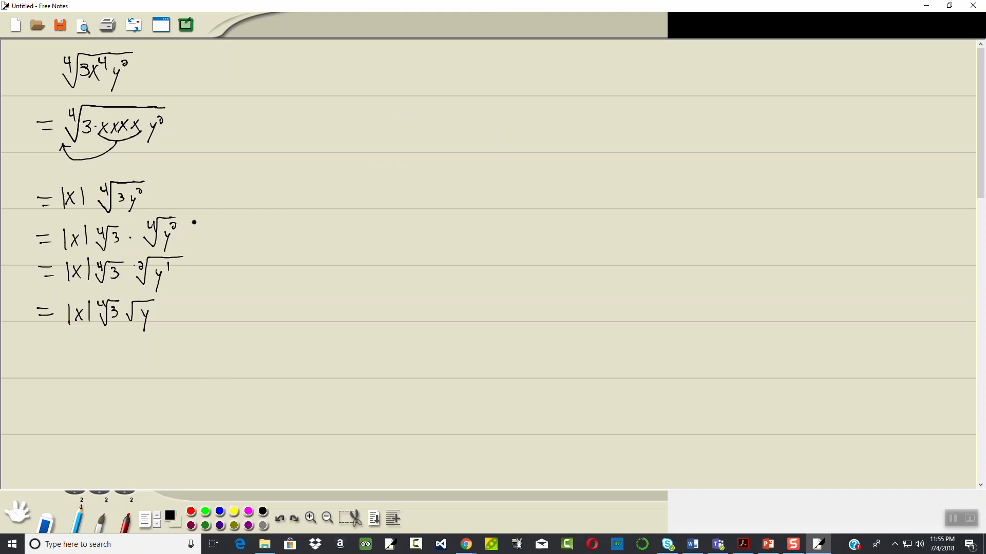
left_click_drag(213, 212, 181, 227)
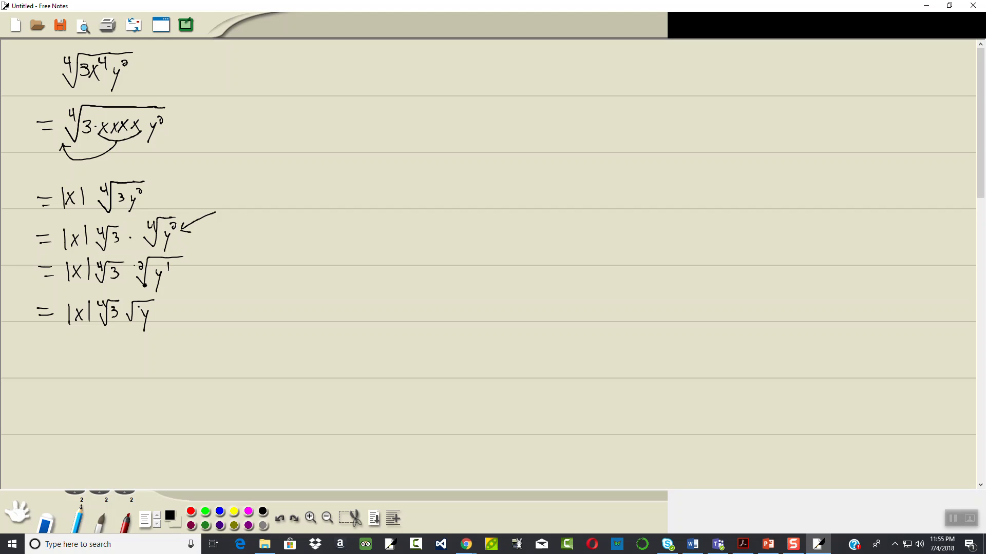
left_click(161, 276)
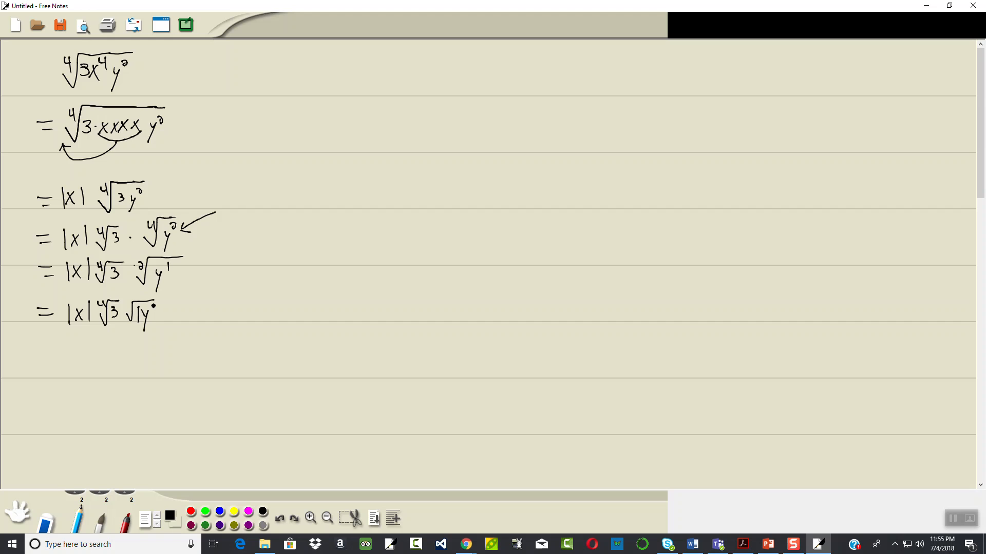
left_click_drag(156, 305, 156, 321)
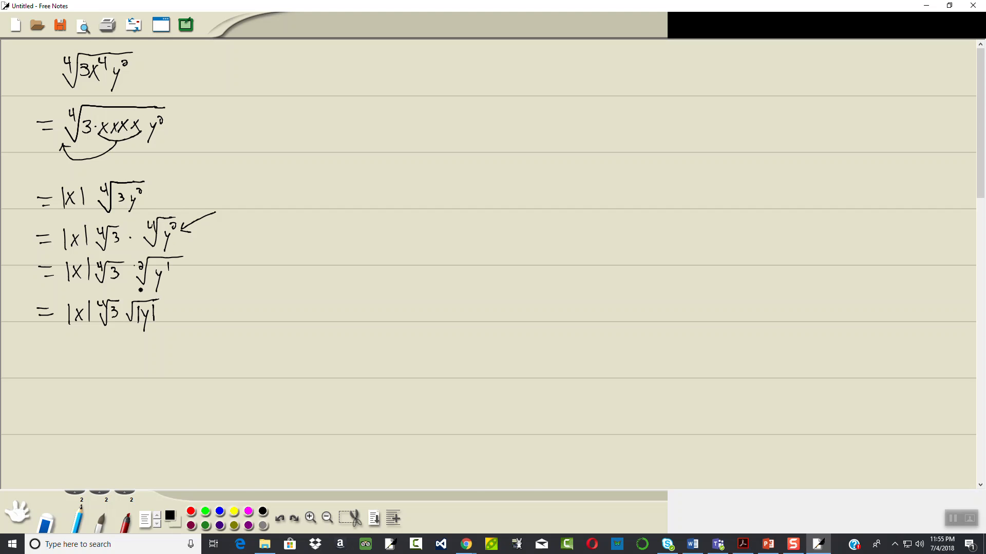
left_click(465, 544)
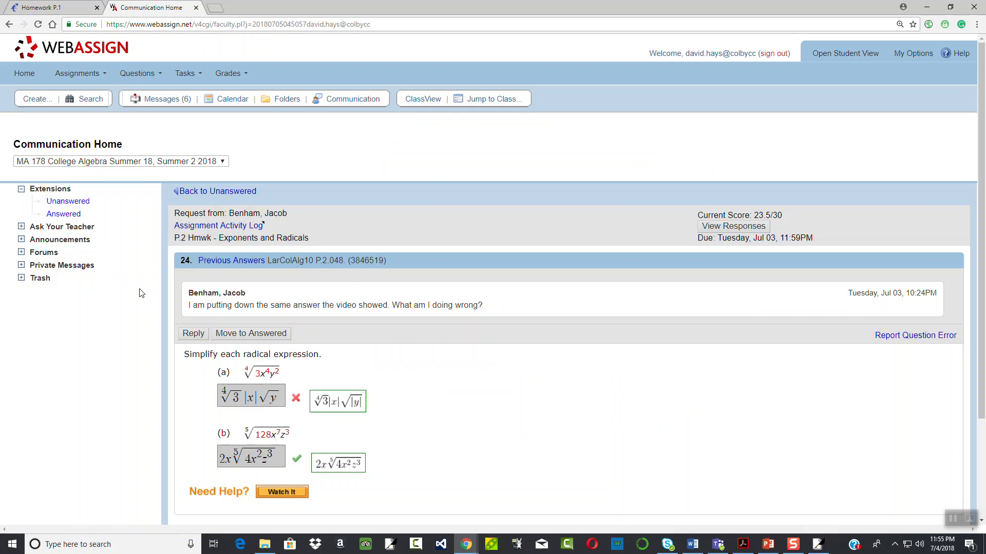